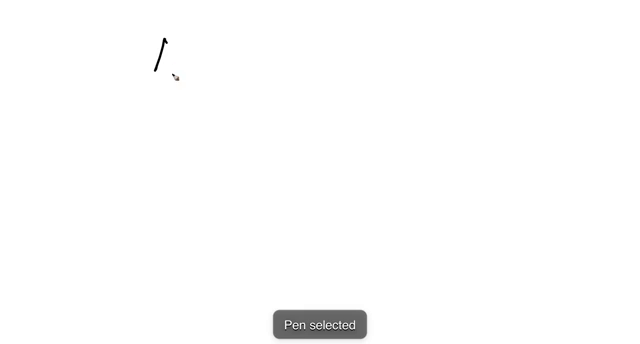
Handwrite 'ADH' near the top left, then box, cross out and circle it.
{"action": "left_click_drag", "start_coordinate": [155, 45], "coordinate": [235, 70]}
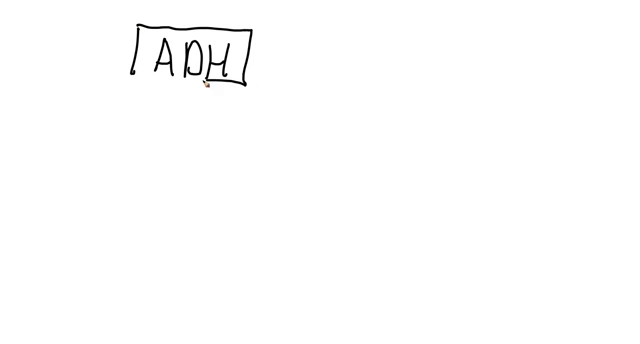
{"action": "left_click_drag", "start_coordinate": [135, 85], "coordinate": [250, 80]}
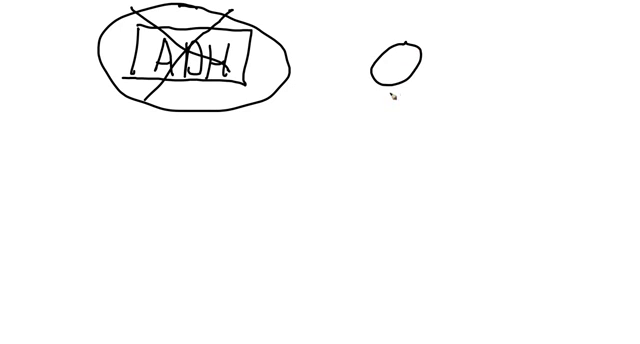
Draw the stick figure's body, arms, legs and two kidneys, then cross out the head with an arrow.
{"action": "left_click_drag", "start_coordinate": [390, 95], "coordinate": [378, 155]}
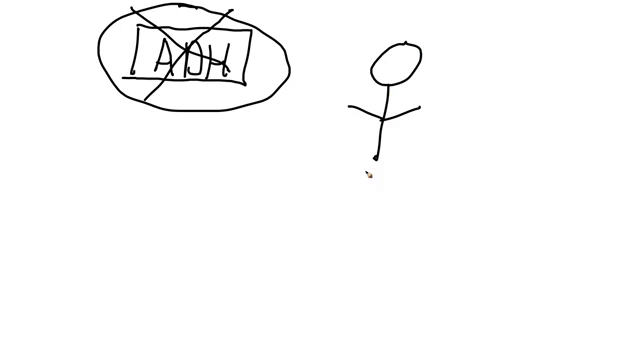
{"action": "left_click_drag", "start_coordinate": [372, 130], "coordinate": [405, 180]}
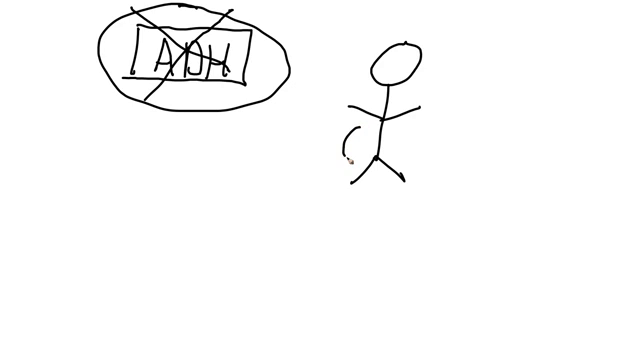
{"action": "left_click_drag", "start_coordinate": [345, 135], "coordinate": [355, 160]}
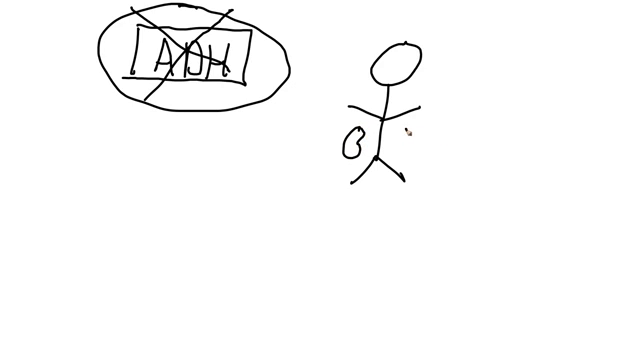
{"action": "left_click_drag", "start_coordinate": [400, 130], "coordinate": [415, 155]}
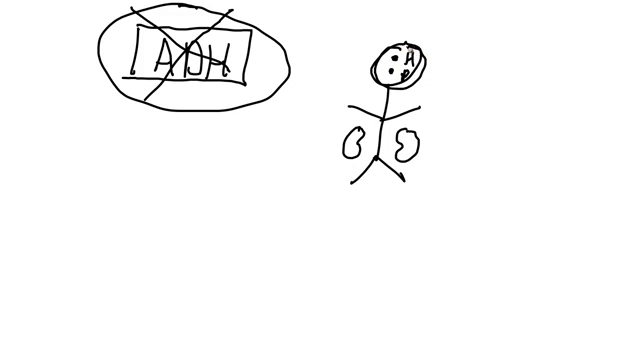
{"action": "left_click_drag", "start_coordinate": [388, 48], "coordinate": [418, 70]}
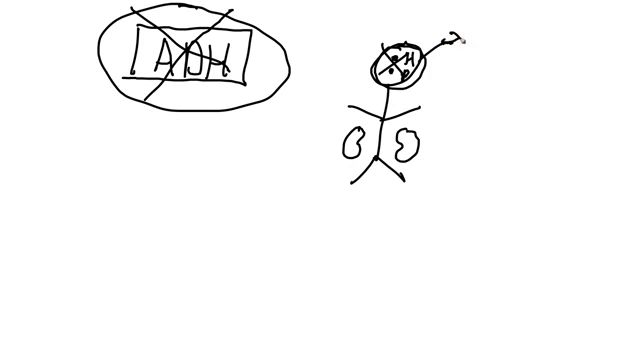
Write 'Central DI' by the head, 'Nephrogenic DI' by the circled kidneys, and 'Water Loss' below.
{"action": "type", "text": "Cenl"}
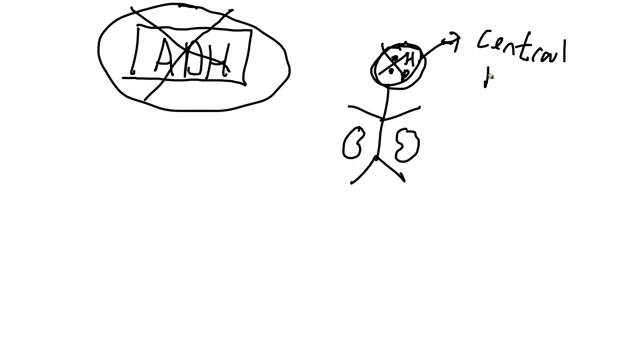
{"action": "type", "text": "DI"}
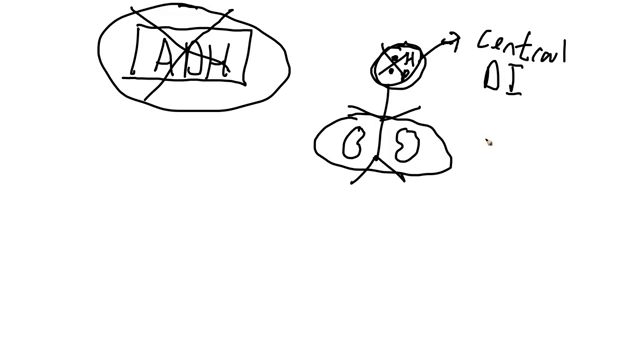
{"action": "type", "text": "Nephrogenic"}
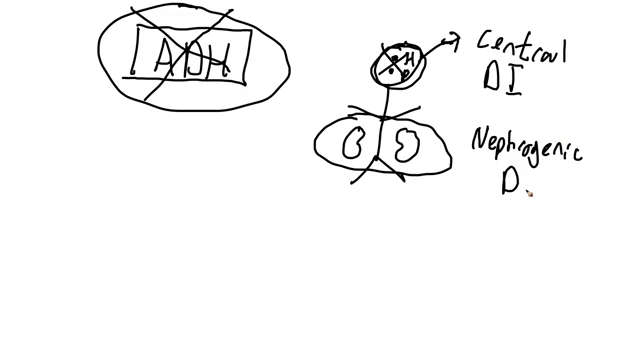
{"action": "type", "text": "I"}
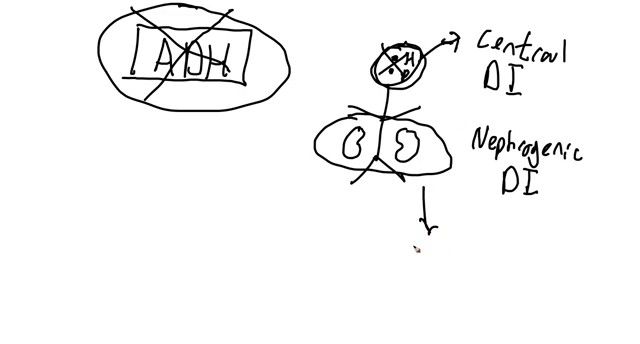
{"action": "type", "text": "Water"}
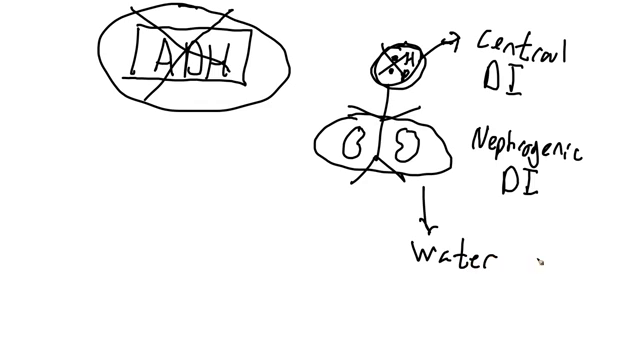
{"action": "type", "text": "Loss"}
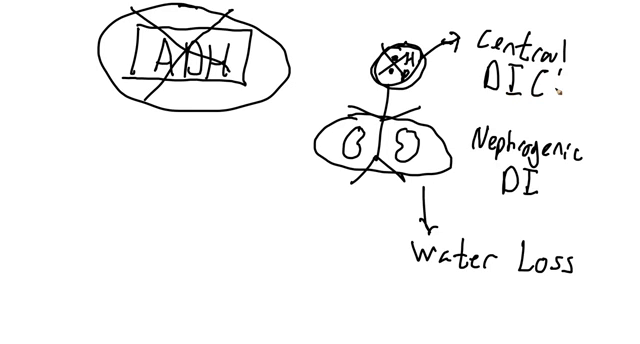
Append '(ADH)' to the Central DI and Nephrogenic DI labels, with small arrows beneath.
{"action": "type", "text": "ADH"}
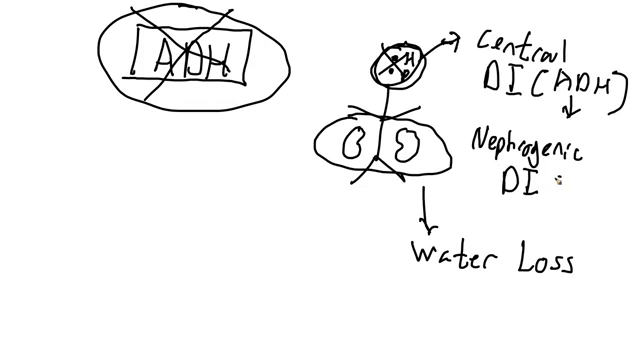
{"action": "type", "text": "(AD"}
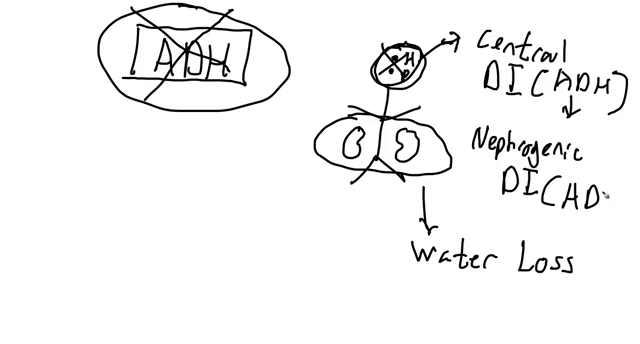
{"action": "type", "text": "DH"}
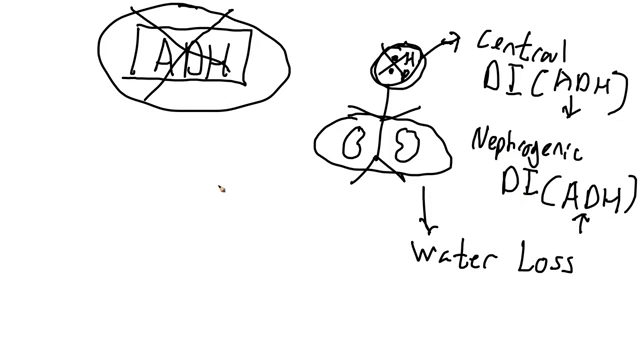
{"action": "mouse_move", "coordinate": [297, 212]}
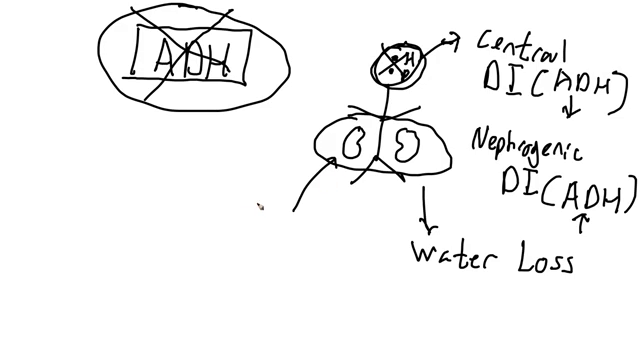
Write 'Diuretics' by the kidney arrow, circle it, and arrow it down to 'RAAS'.
{"action": "type", "text": "Diu"}
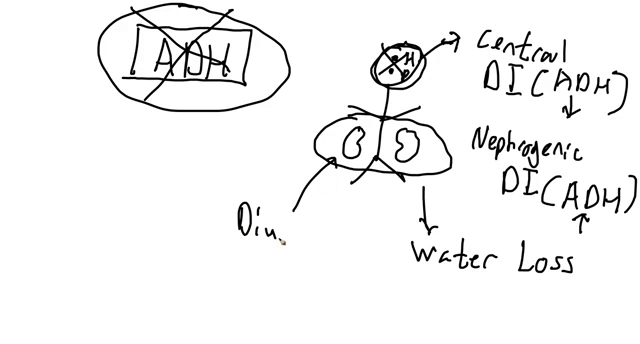
{"action": "type", "text": "retics"}
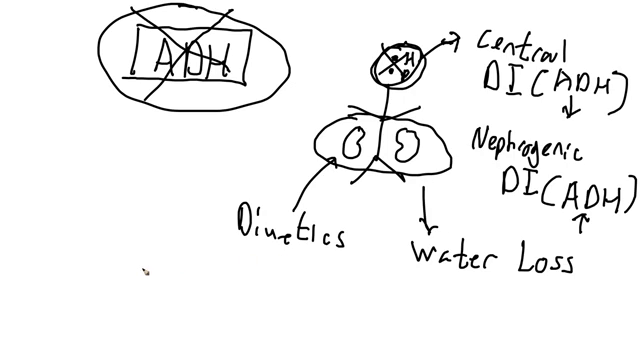
{"action": "type", "text": "RA"}
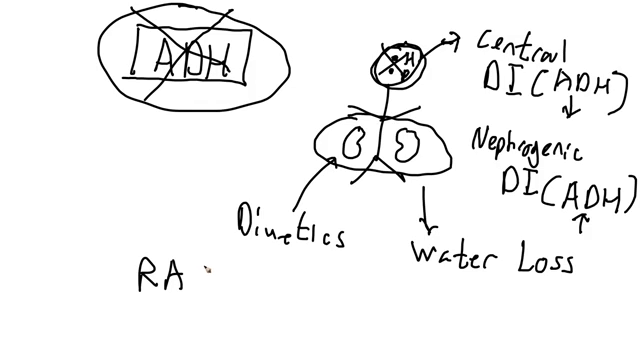
{"action": "type", "text": "AS"}
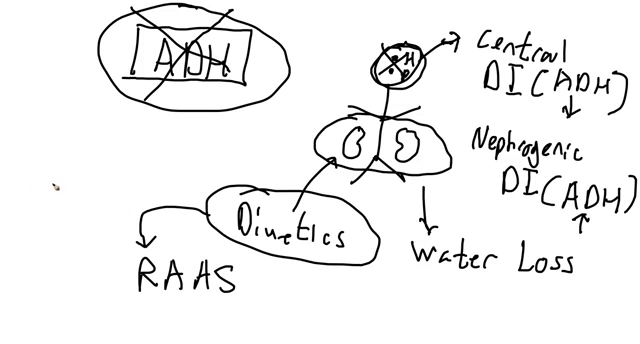
Note 'salt + water Loss' beside the RAAS arrow.
{"action": "type", "text": "salt"}
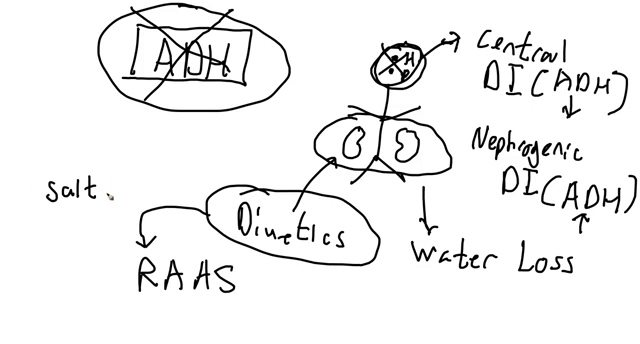
{"action": "type", "text": "+ water"}
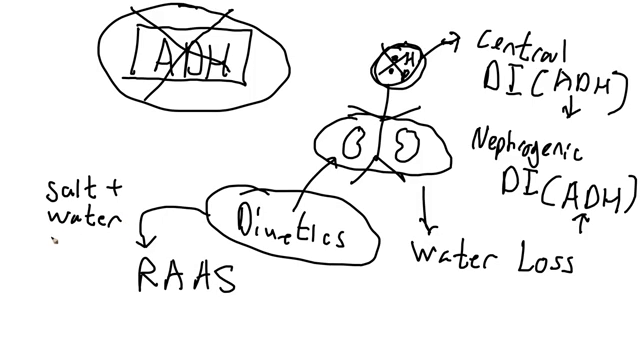
{"action": "type", "text": "Loss"}
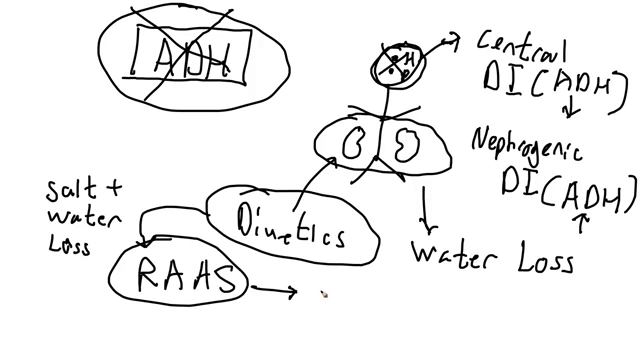
Circle RAAS and arrow it right to 'salt water retention'.
{"action": "type", "text": "salt"}
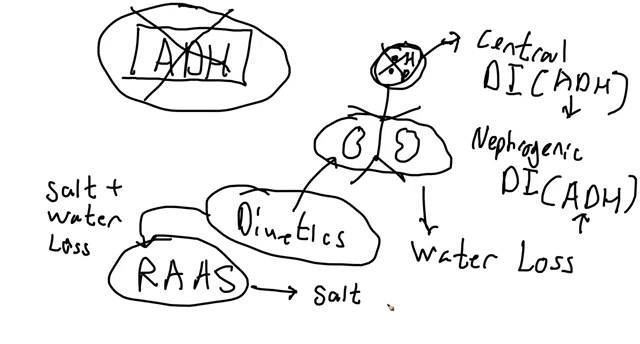
{"action": "type", "text": "wate"}
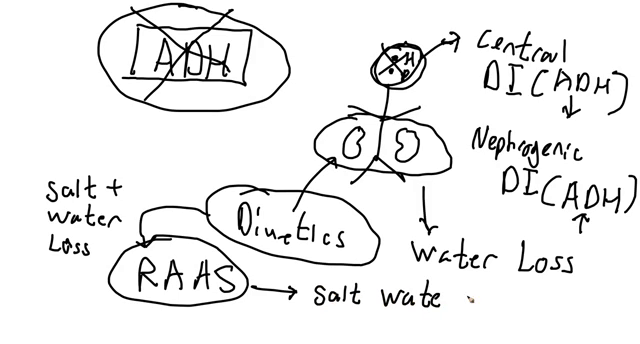
{"action": "type", "text": "ret"}
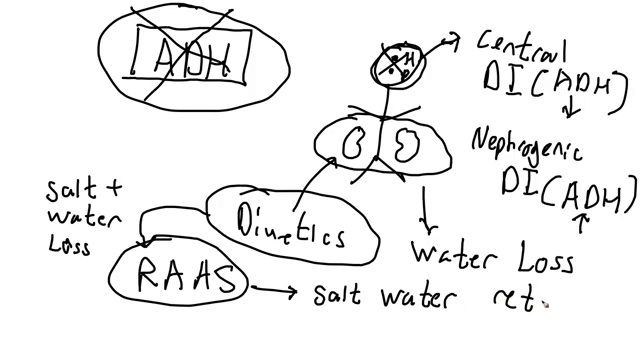
{"action": "type", "text": "entio"}
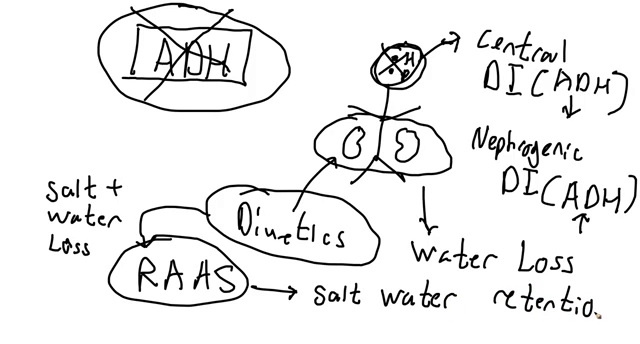